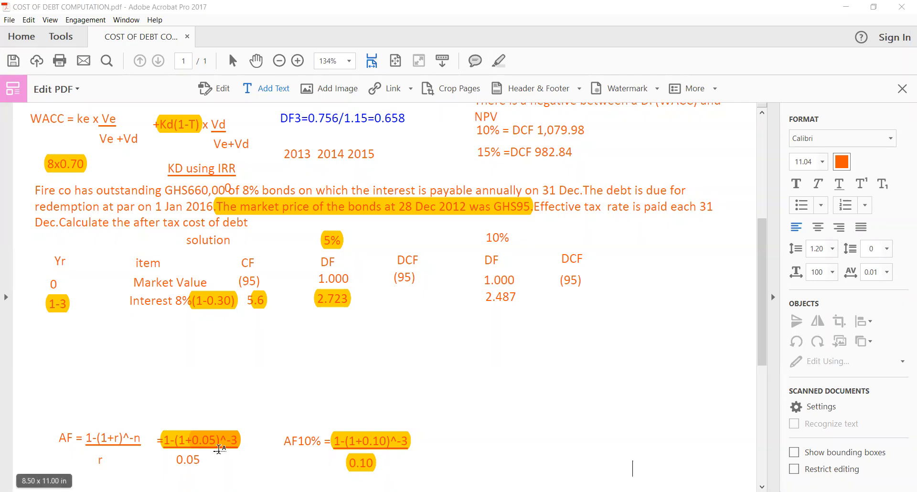
mouse_move(433, 366)
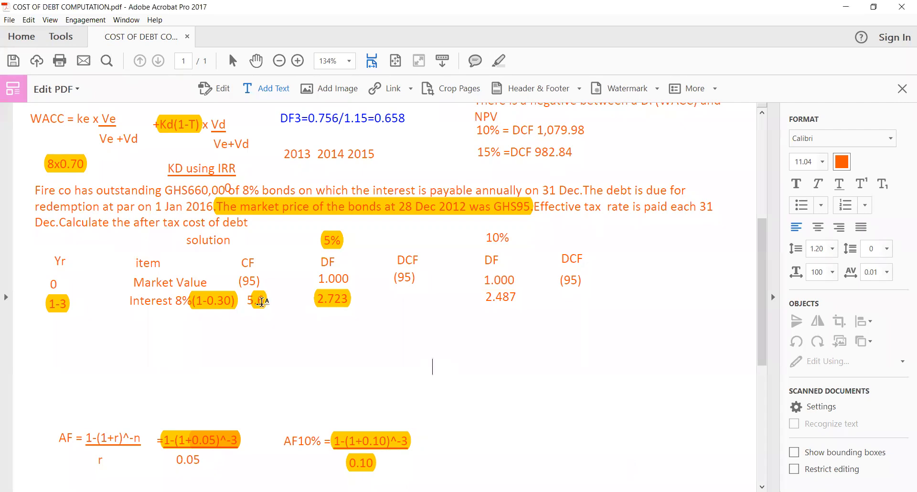
Enter interest-row DCFs 15.245 at 5% and 13.9272 at 10%, then begin a year 3 row.
type(".6")
type("15")
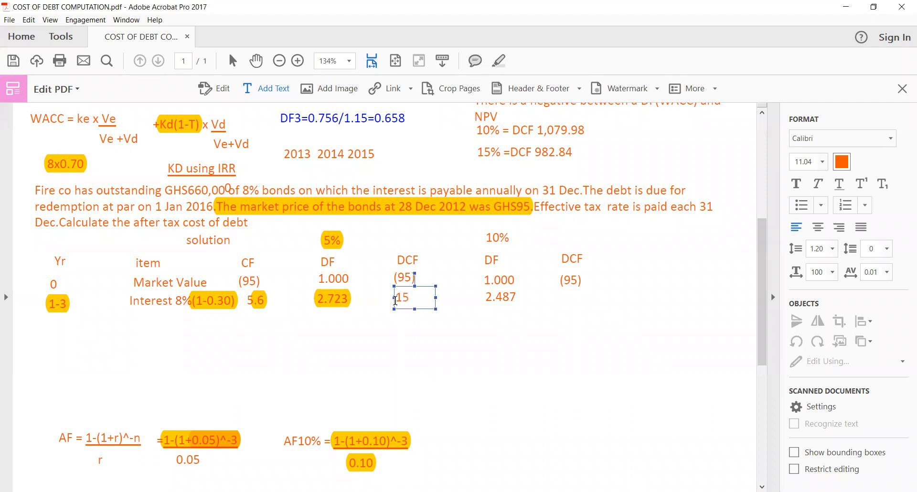
type(".")
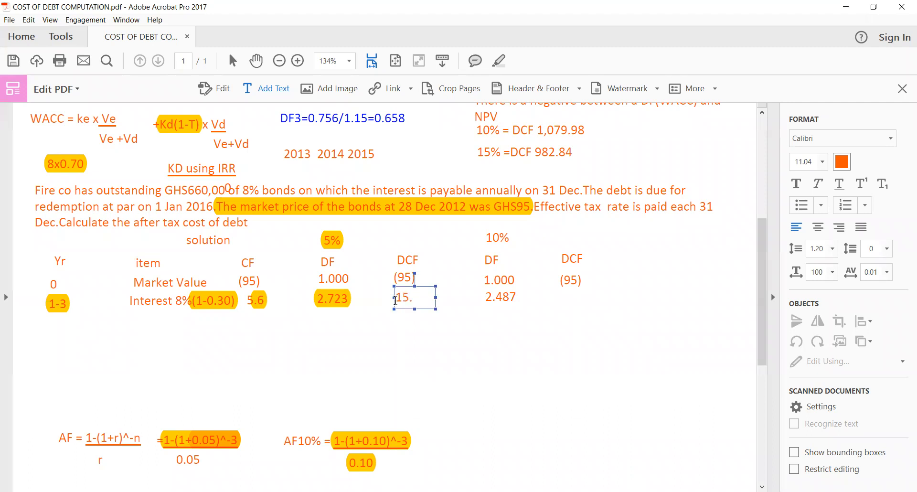
type("245")
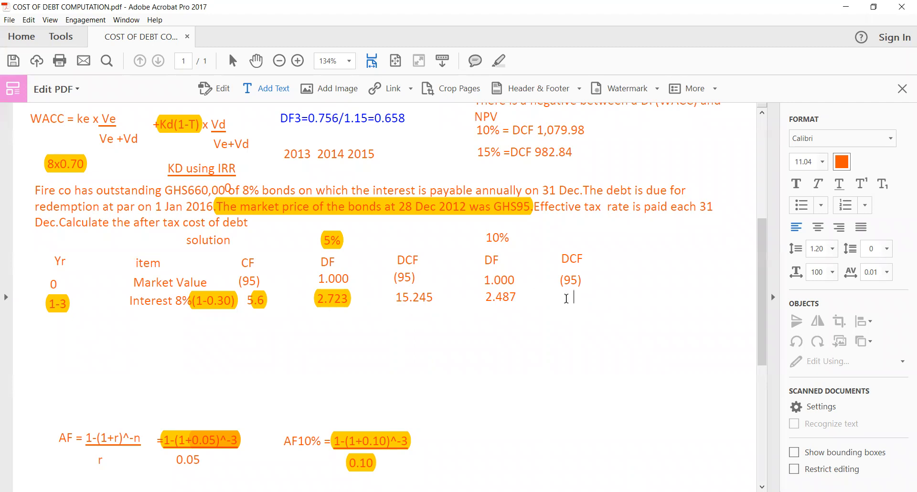
type("13.9272")
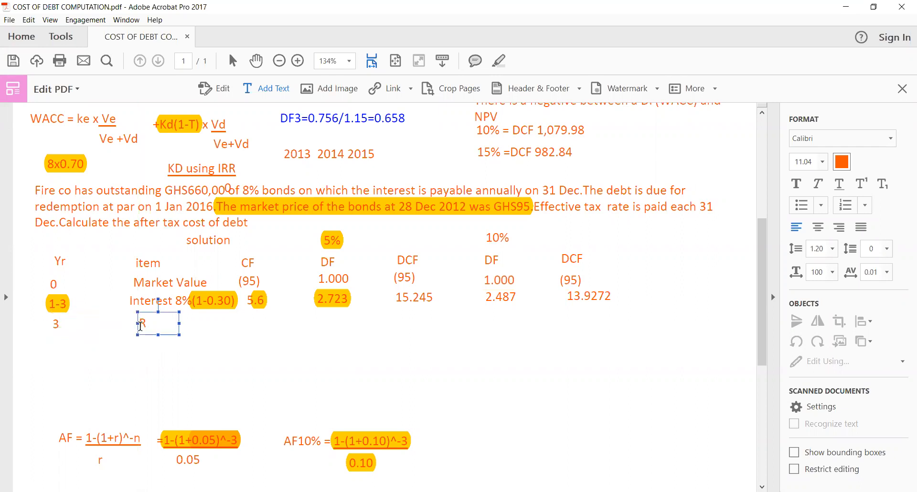
Enter the Redemption row: cash flow 100, DF 0.864, DCF 86.40 and DF 0.751.
type("Redemption")
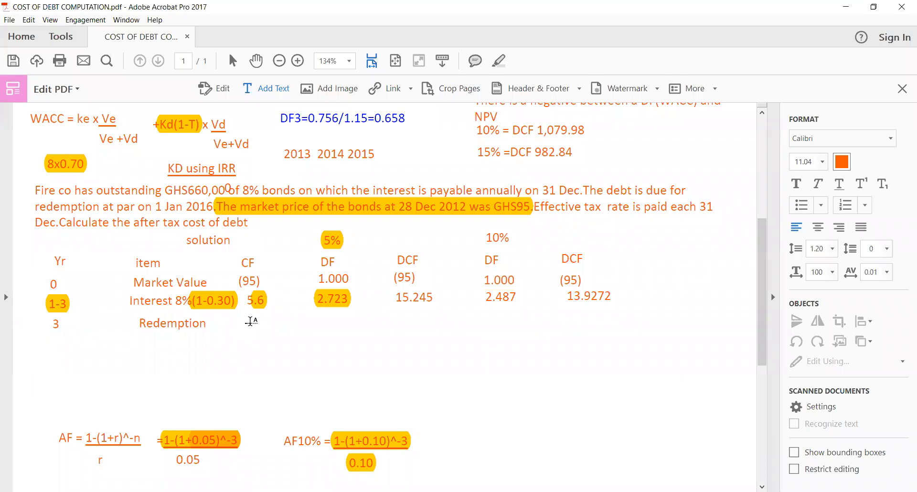
type("100")
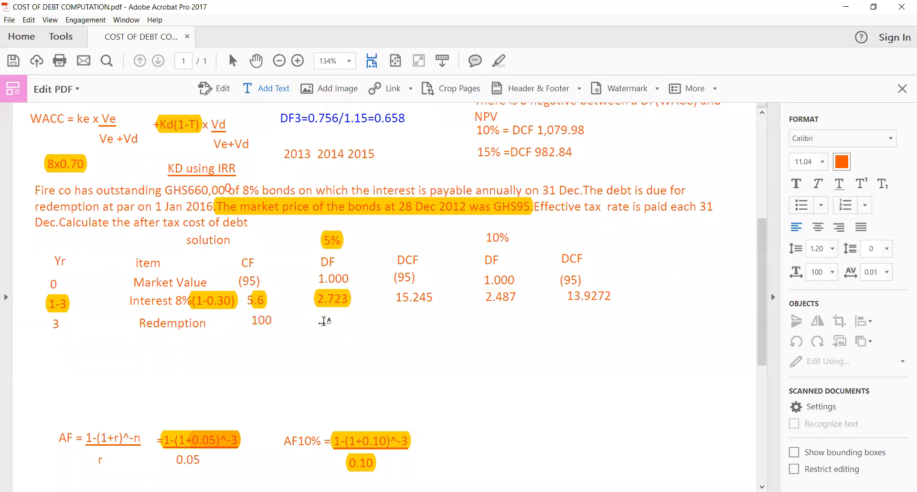
mouse_move(239, 332)
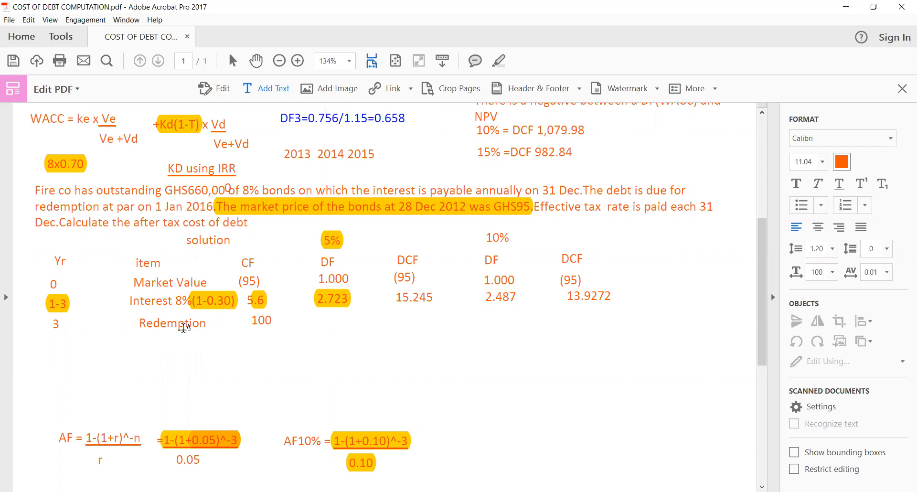
mouse_move(326, 319)
type("0.8")
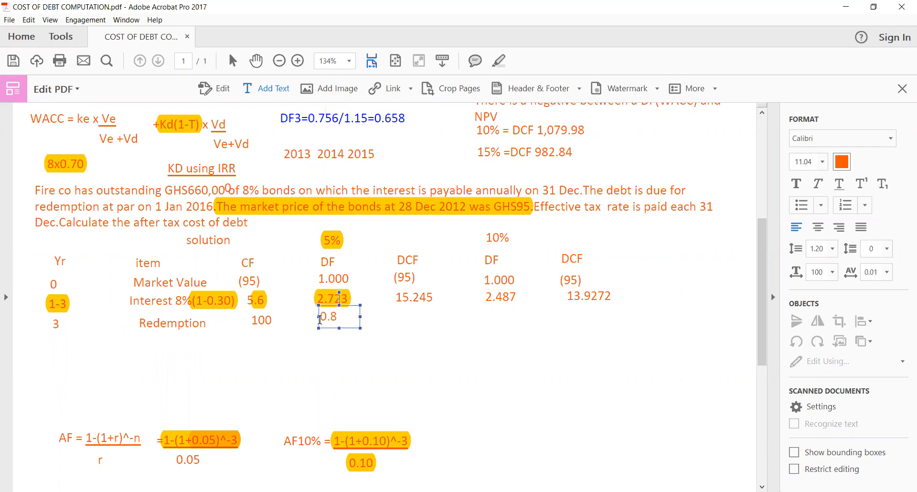
type("64")
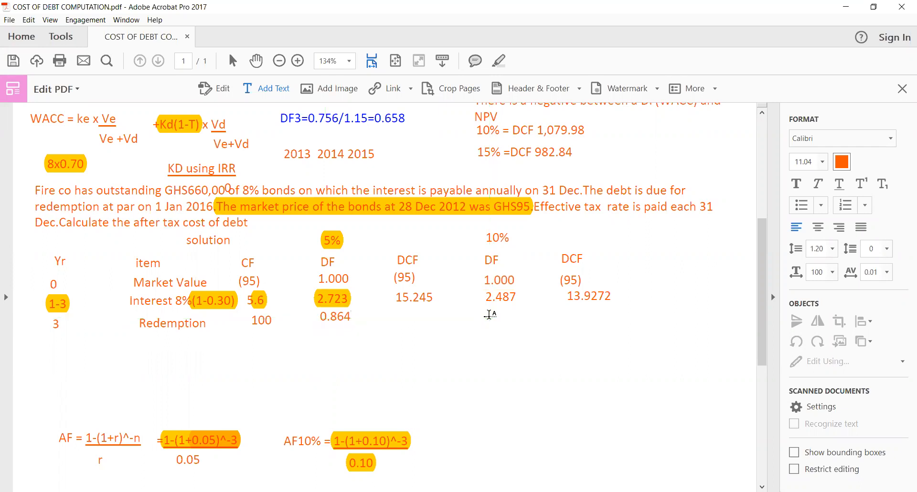
mouse_move(488, 319)
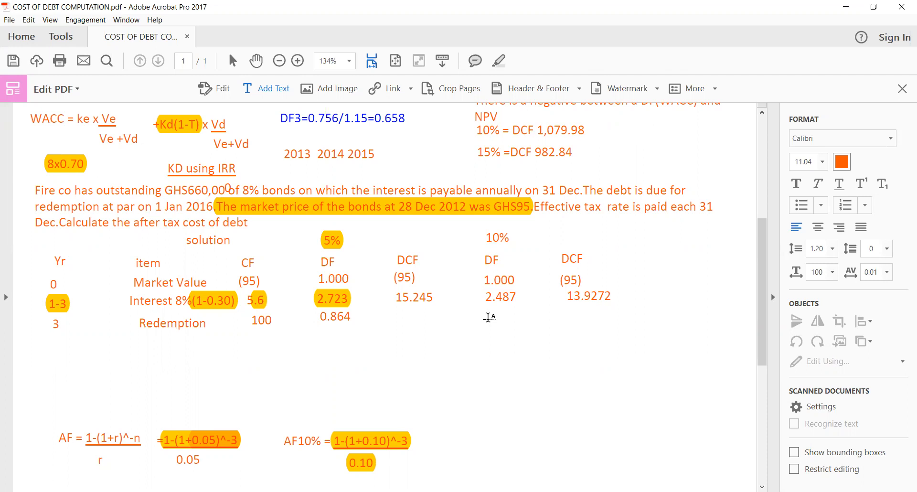
type("0.751")
type("75.")
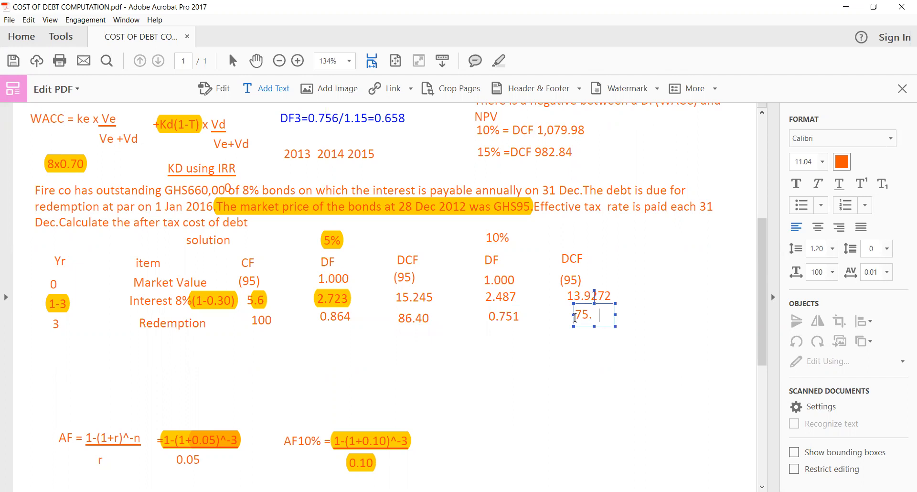
Finish the 10% redemption DCF as 75.10 and total the columns: 6.645 at 5%, (5.9728) at 10%.
type("10")
type("6.64")
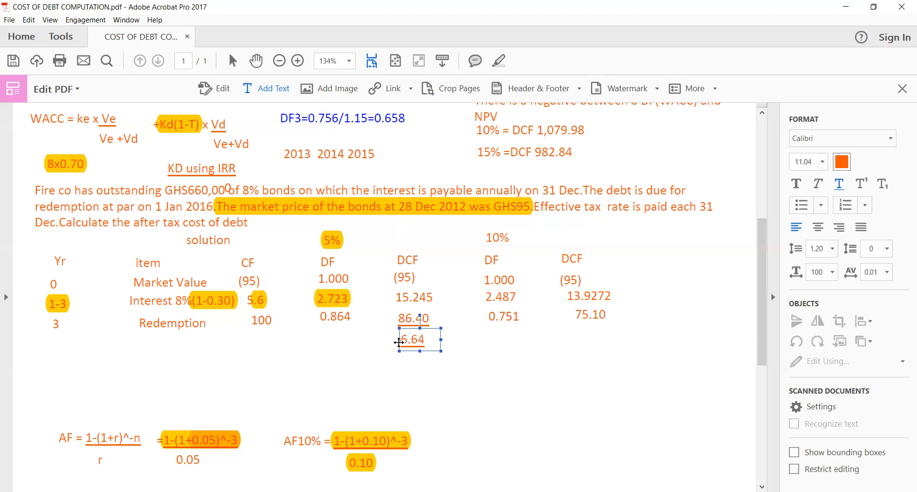
type("5")
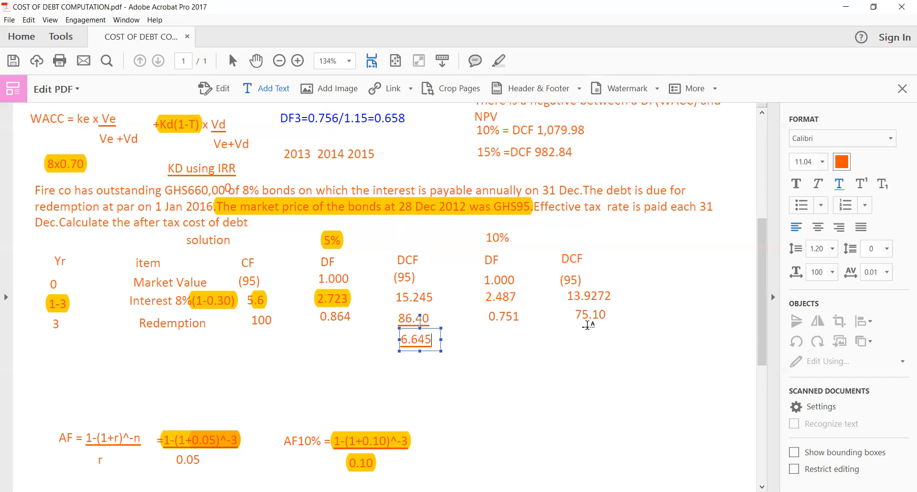
left_click(593, 314)
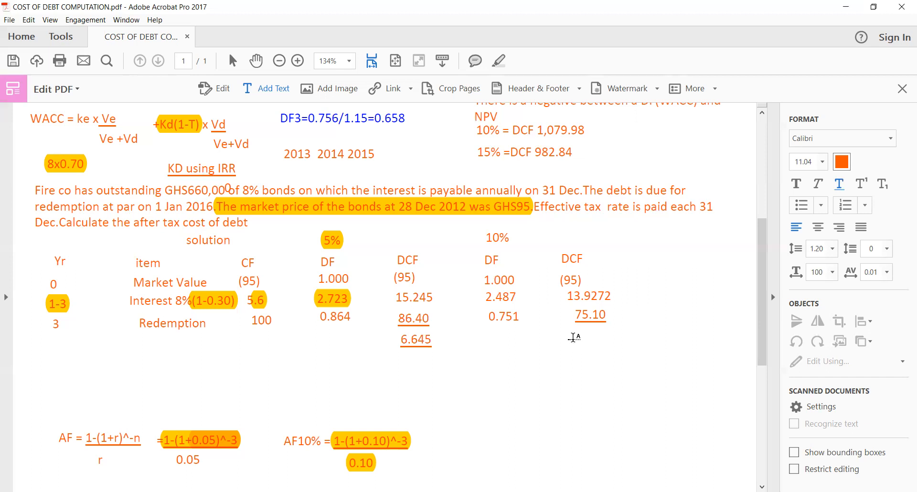
left_click(574, 337)
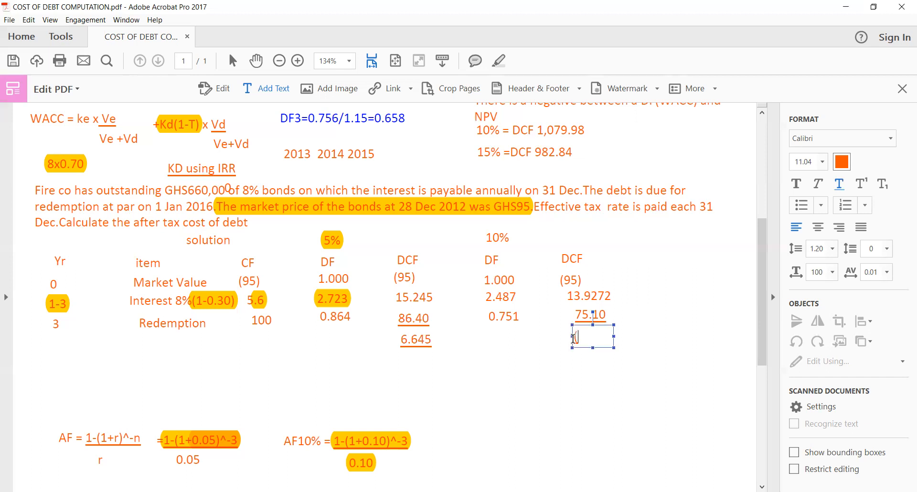
type("(5.9728")
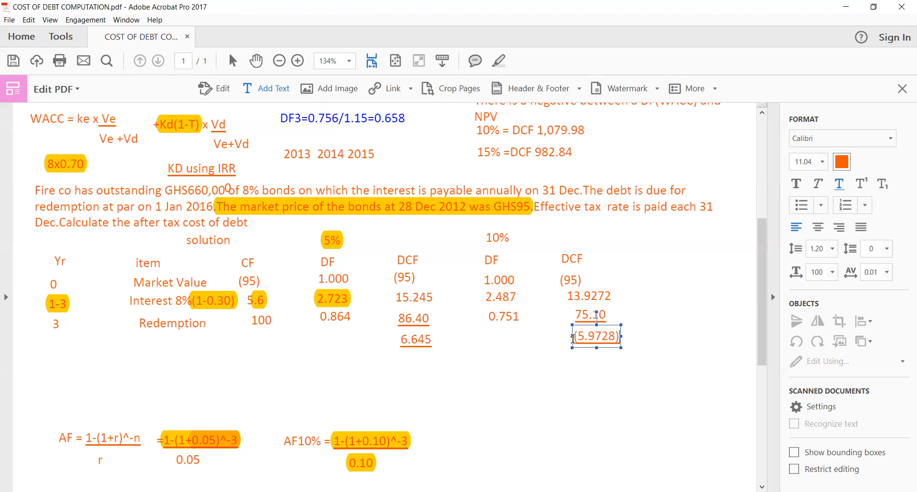
mouse_move(470, 244)
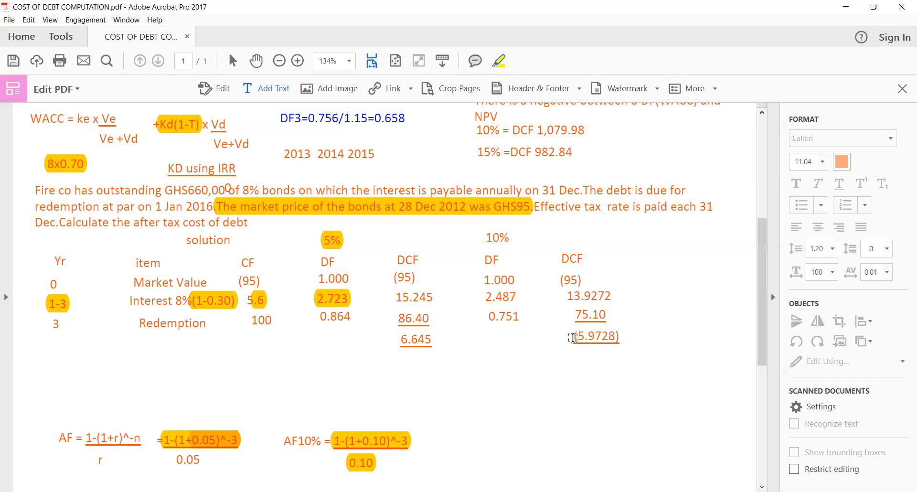
Highlight the (5.9728) net value and the 10% column heading.
double_click(592, 336)
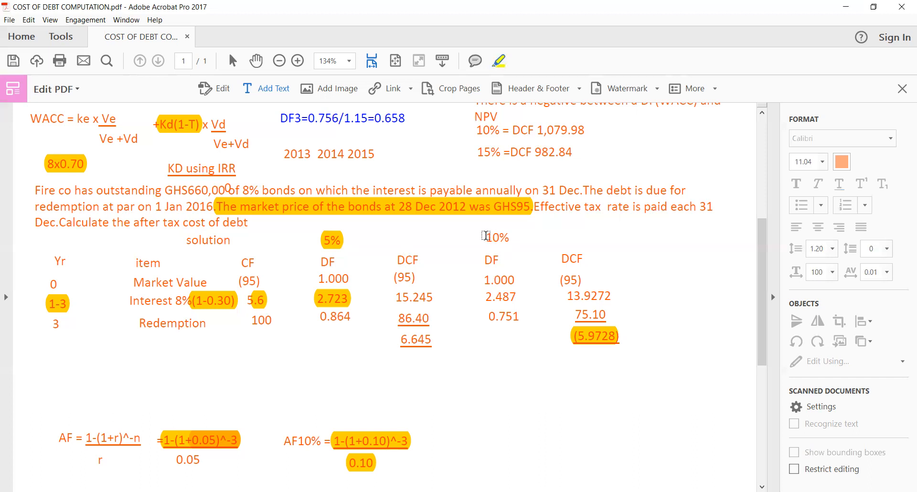
double_click(491, 237)
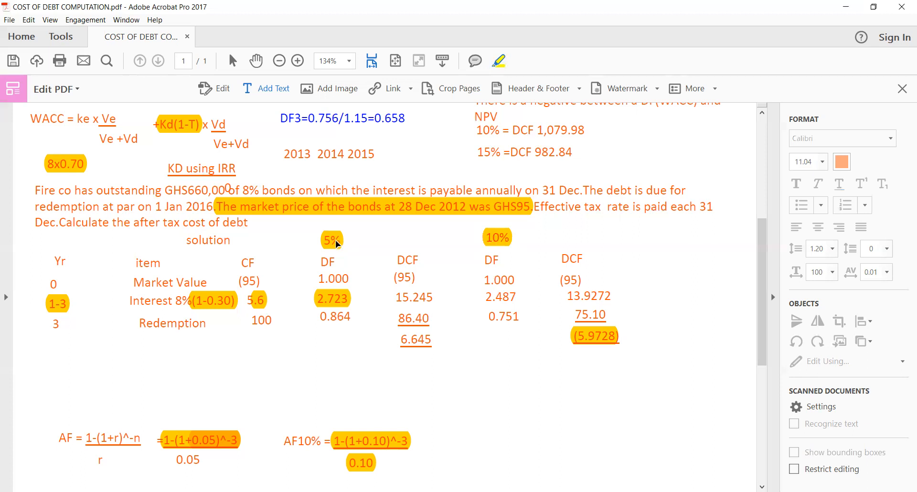
left_click(497, 236)
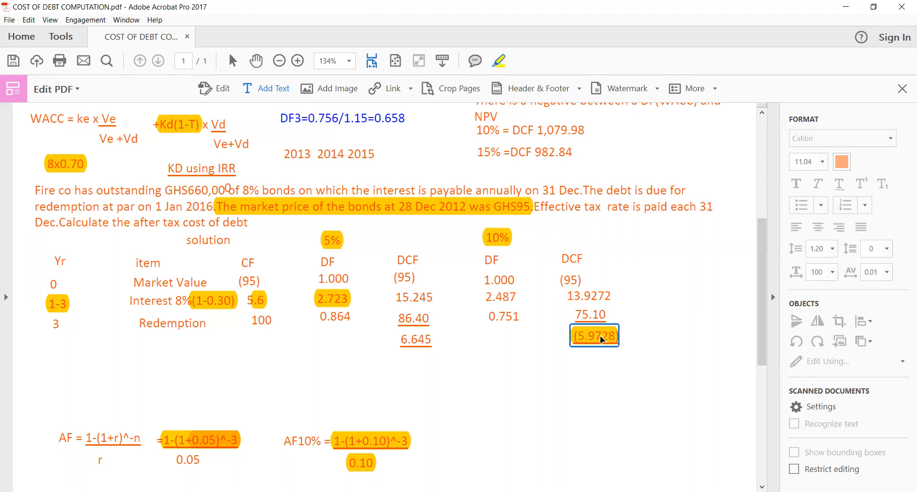
mouse_move(372, 360)
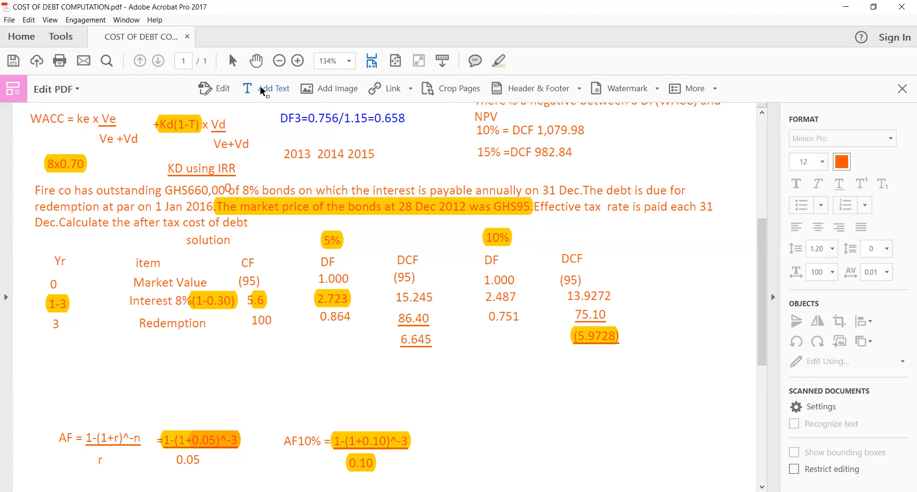
Write 'IRR = L% + NPVL' as the numerator line below the table.
left_click(272, 87)
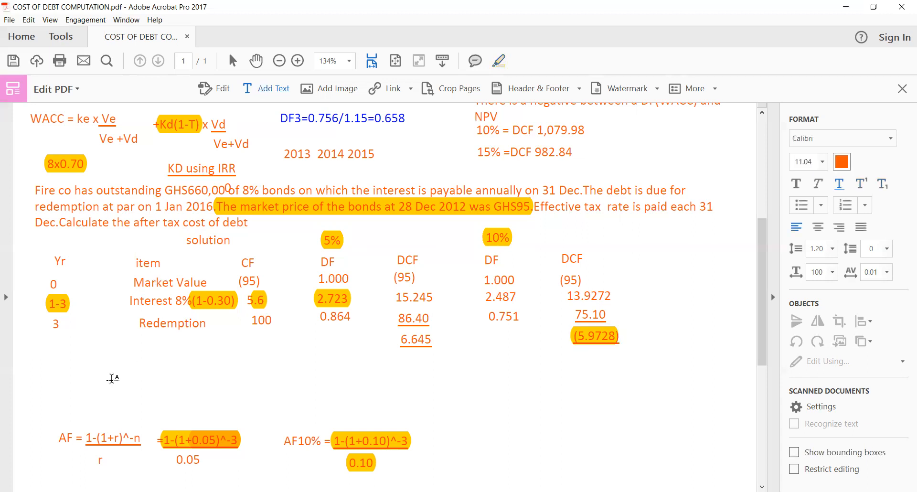
type("IRR")
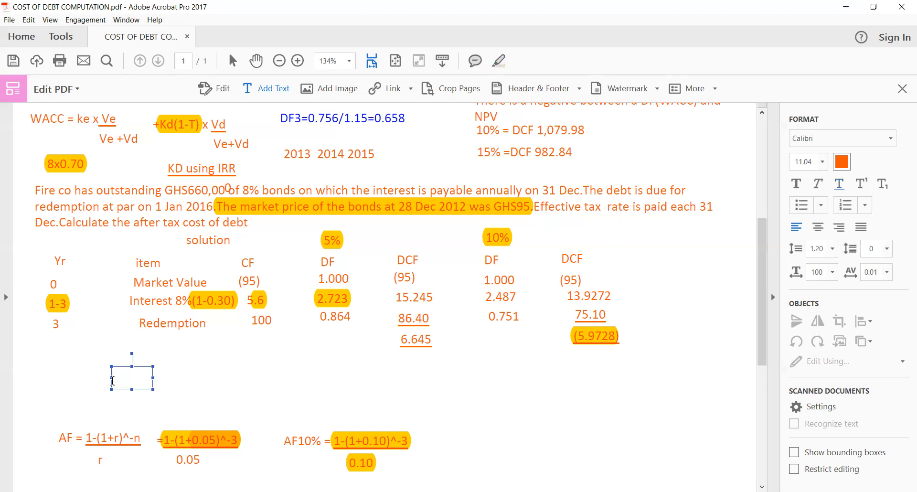
type("IRR =")
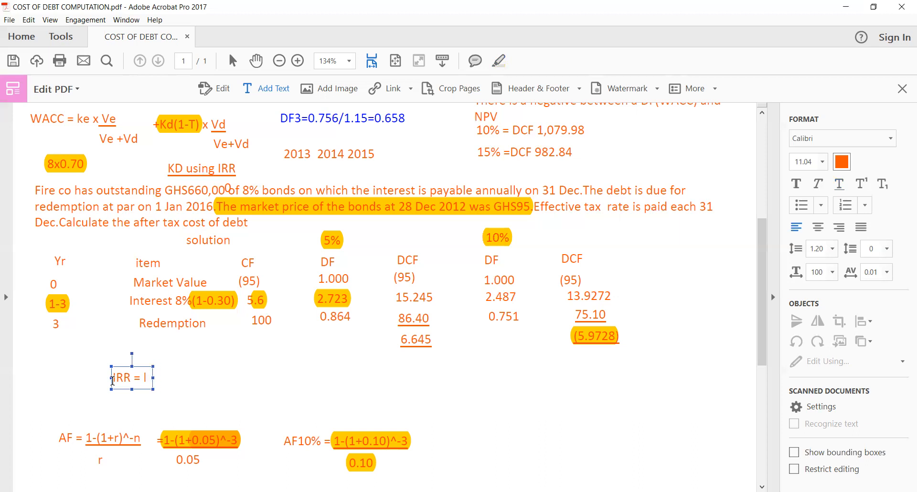
type("L%")
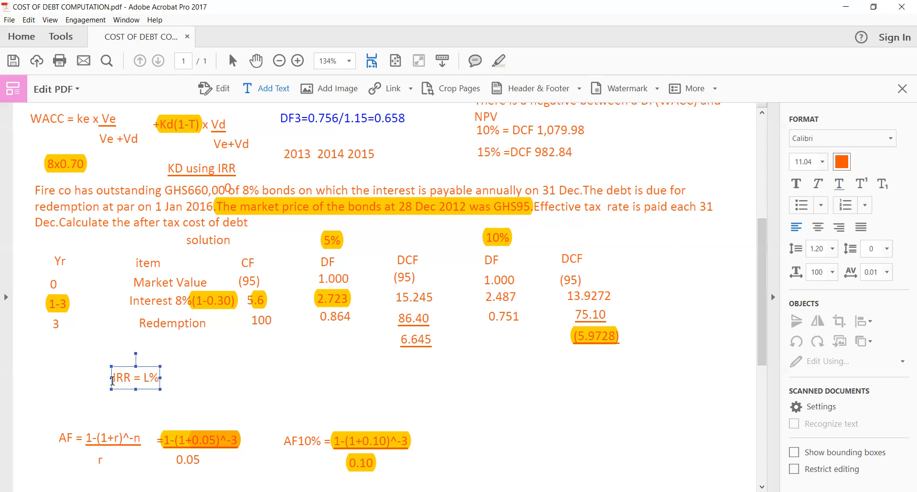
type("+N")
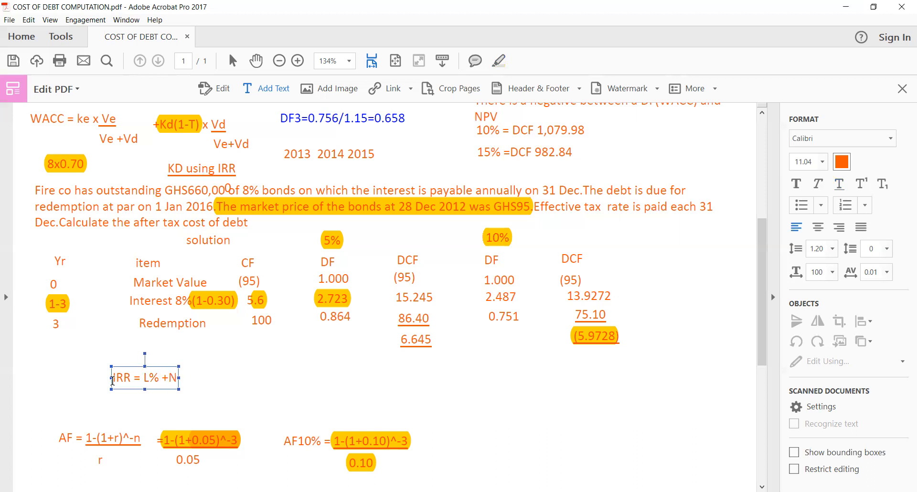
type("PVL")
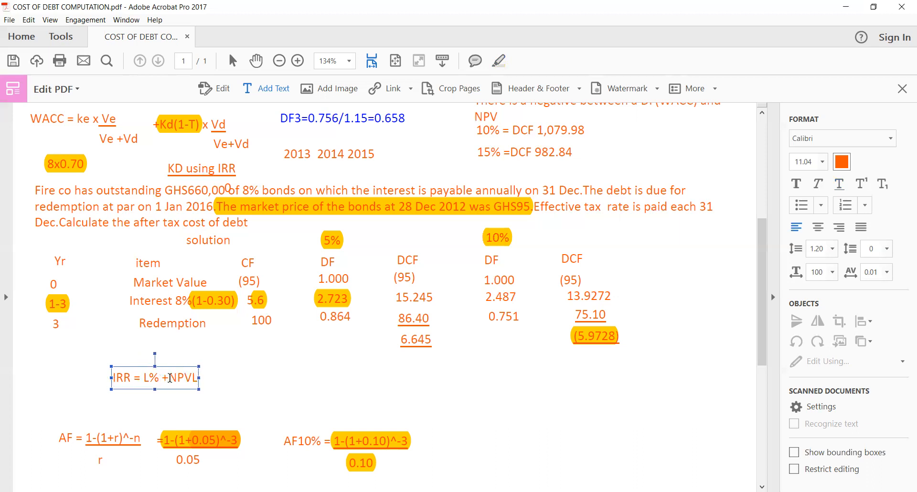
Add the denominator 'NPVL-NPVH' beneath it and the 'X(H-L)' factor.
left_click_drag(169, 377, 207, 377)
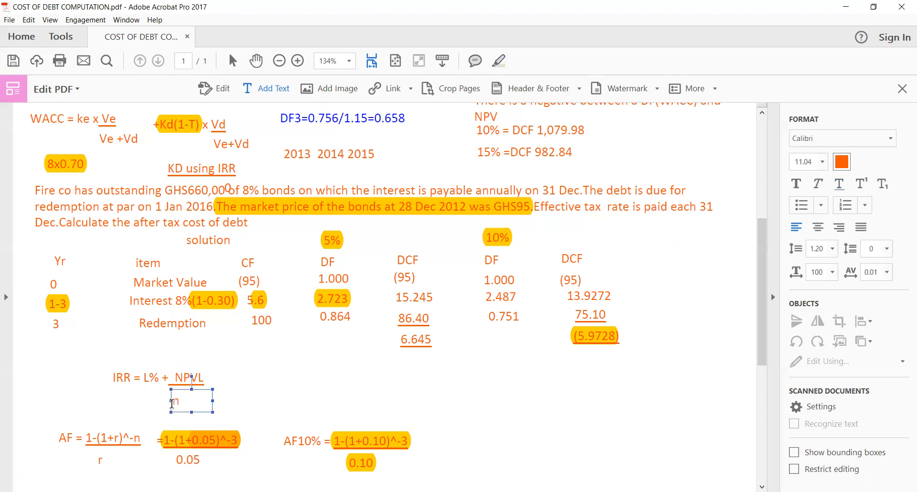
type("NPV")
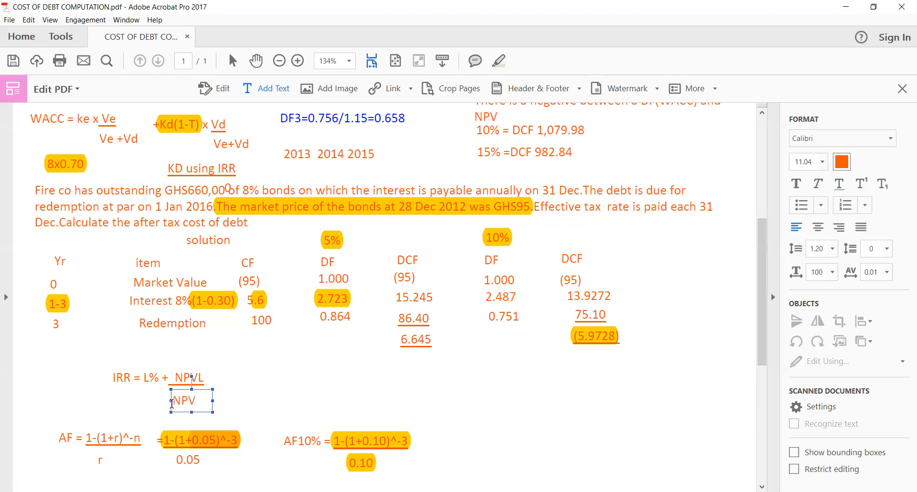
type("L-")
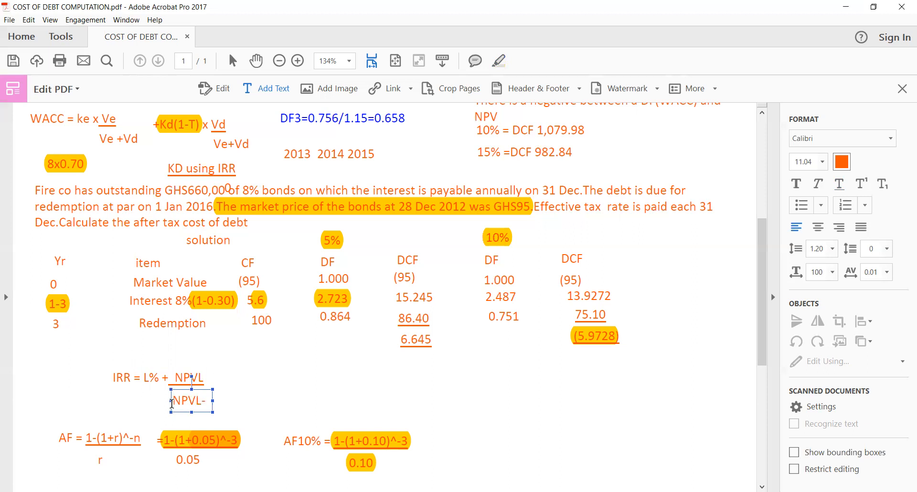
type("NPV")
type("X(")
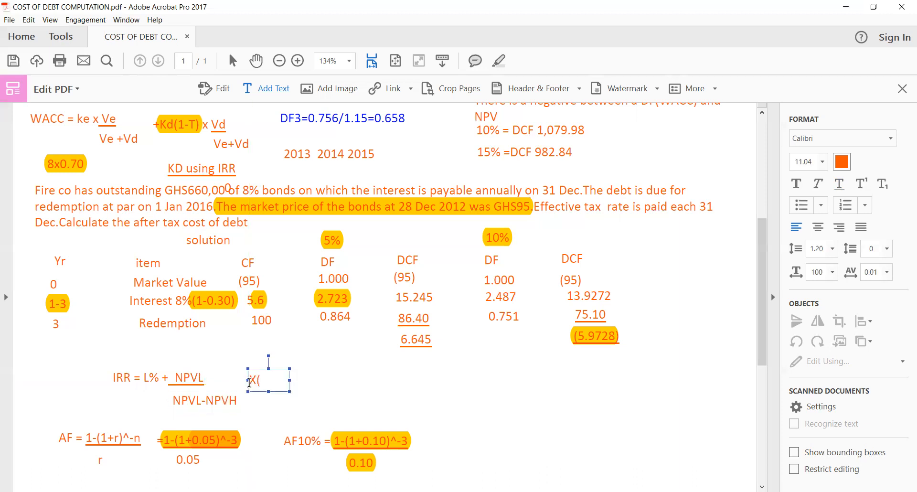
type("H")
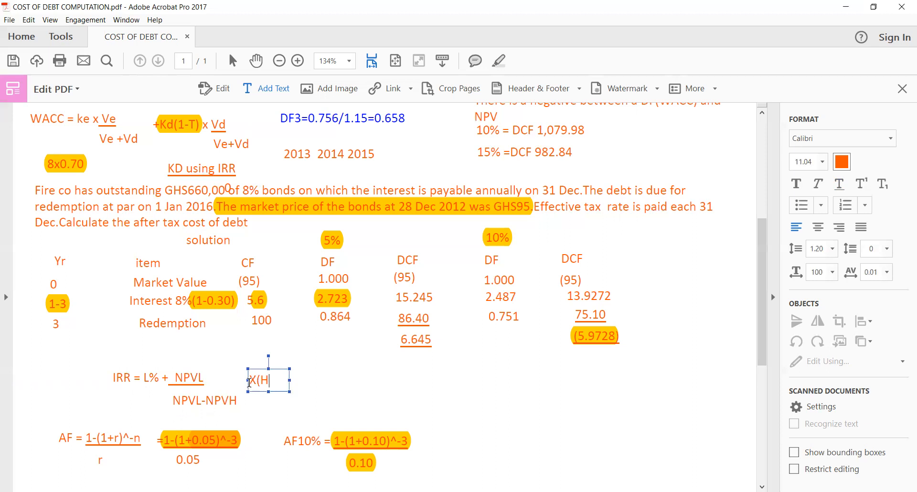
type("-L)")
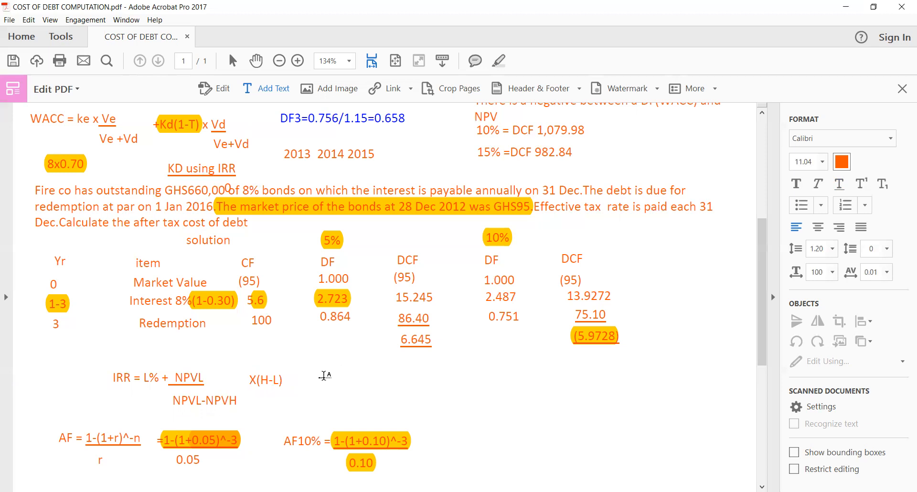
Substitute the numerator values: '=5% + 6.645' beside the IRR formula.
type("=5")
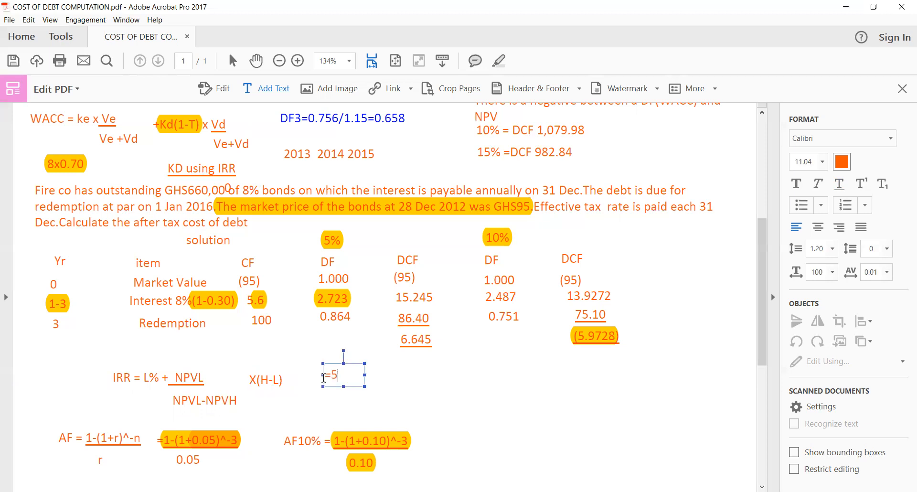
type("% +")
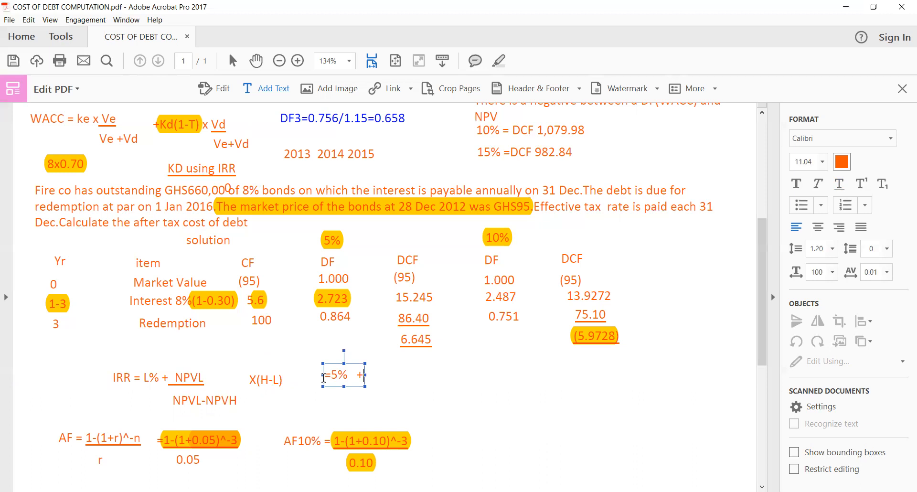
left_click(376, 376)
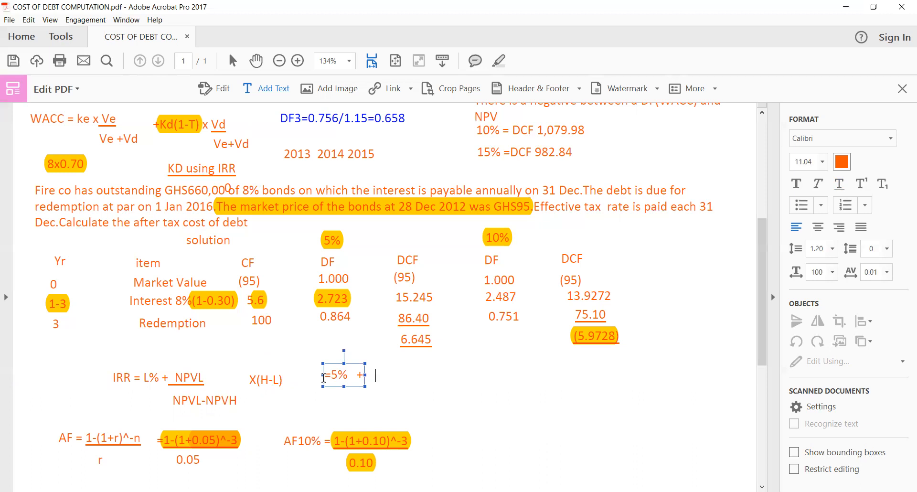
type("6")
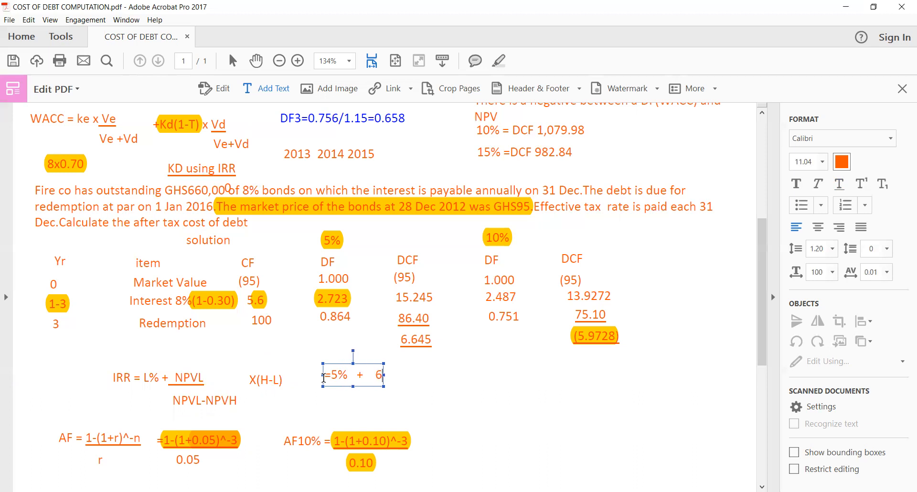
type("64")
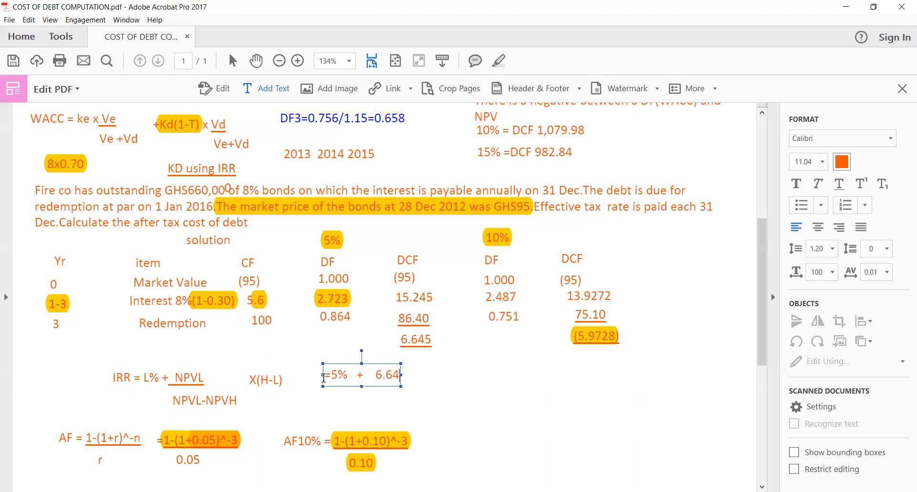
type("5")
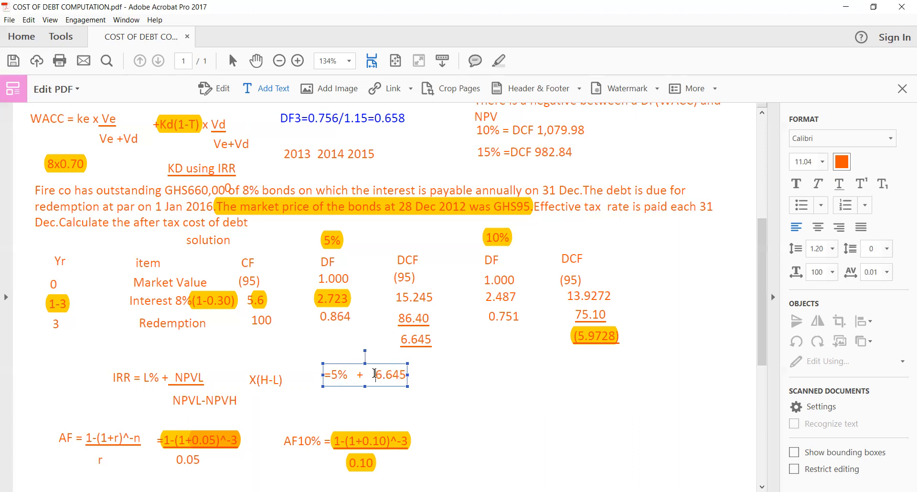
Write the substituted denominator '6.645--5.9728' under 6.645.
double_click(390, 374)
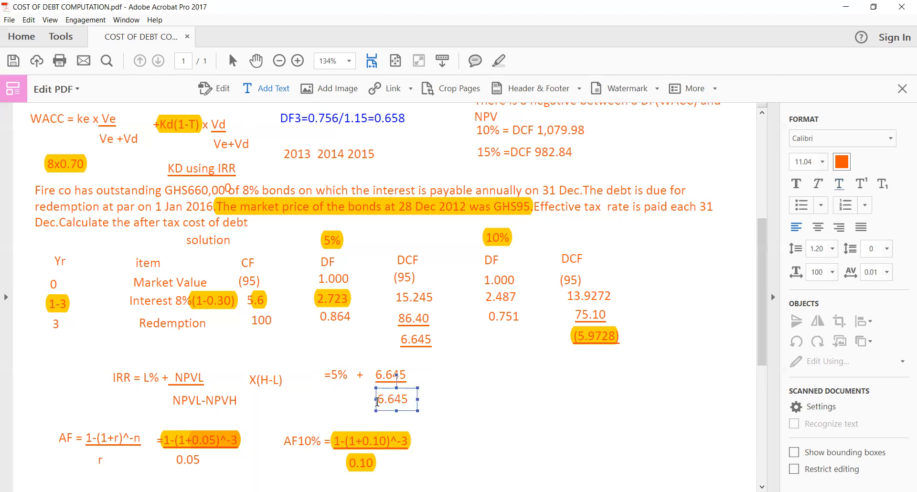
type("-")
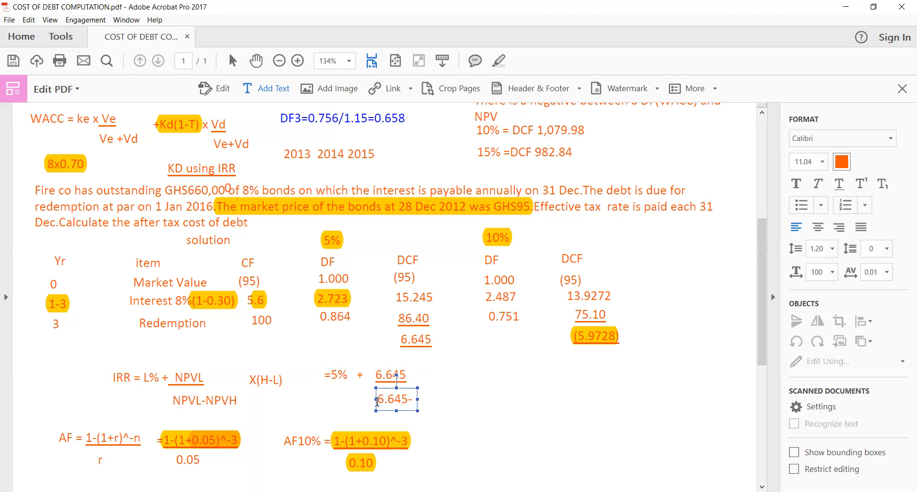
type("-")
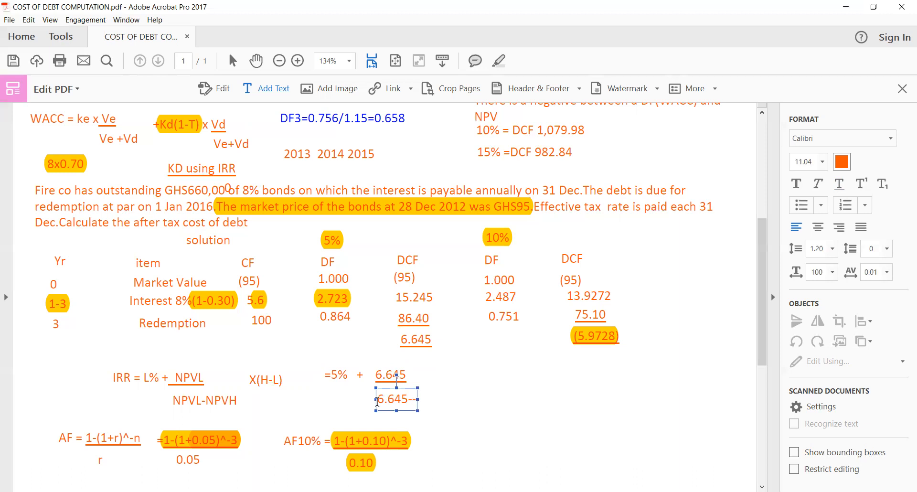
type("5.9")
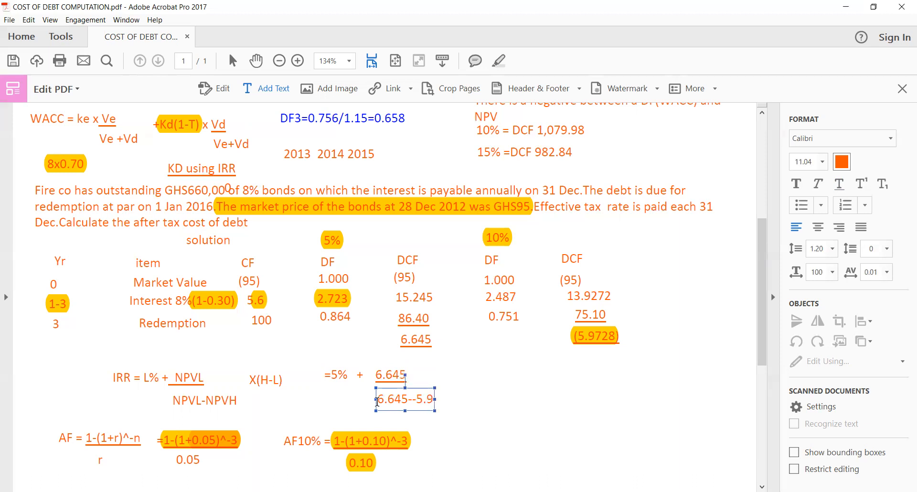
type("728")
type("X")
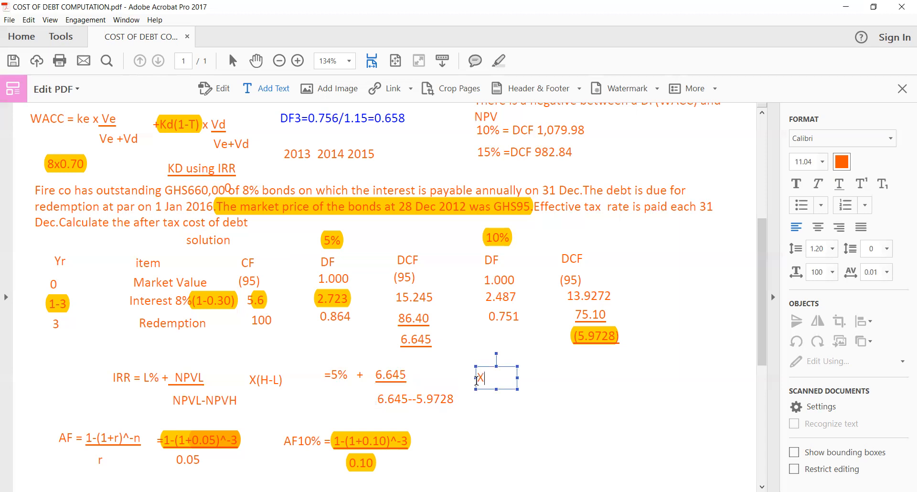
Append the 'X(10-5)' rate-difference factor after the fraction and begin a result entry.
type("(1")
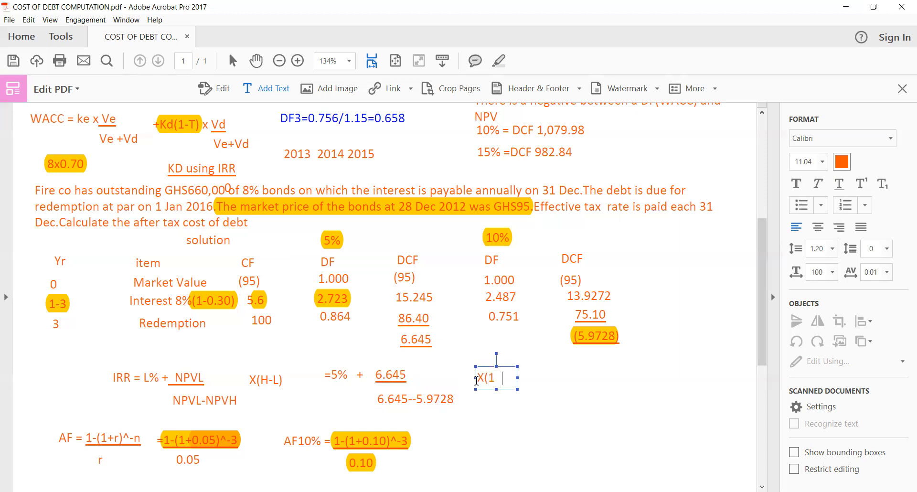
type("0-5)")
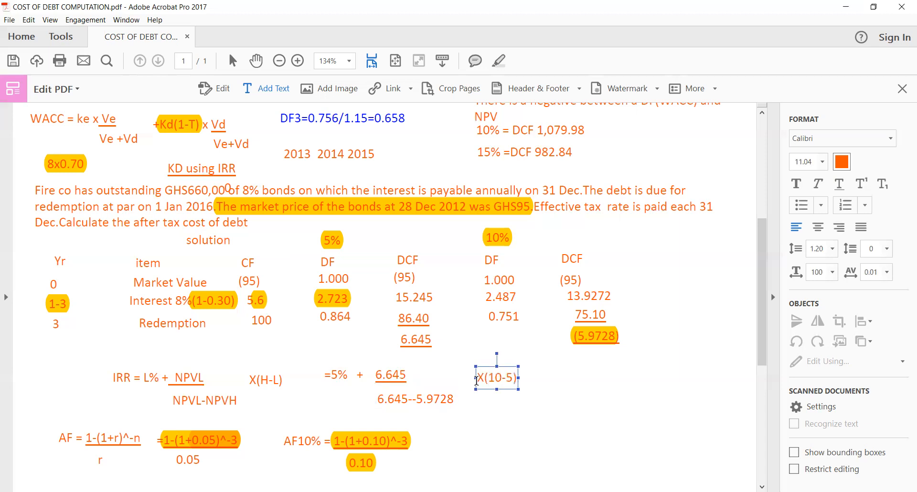
mouse_move(500, 382)
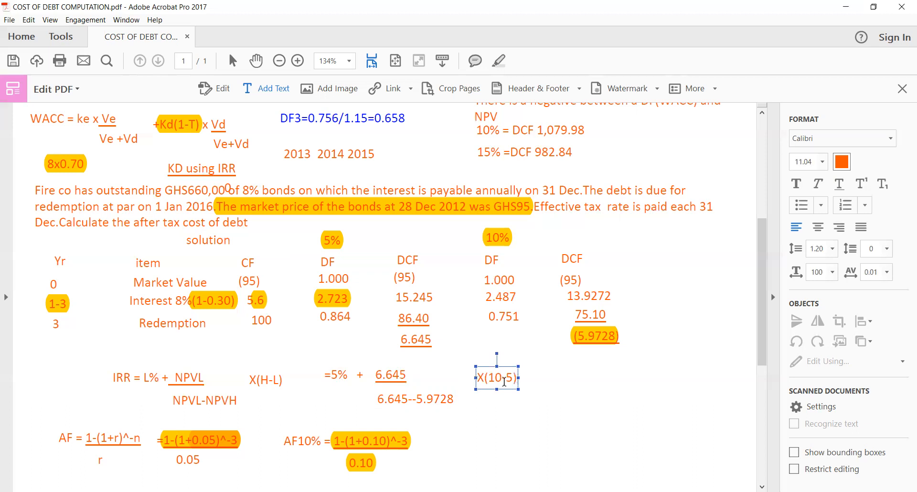
left_click(414, 399)
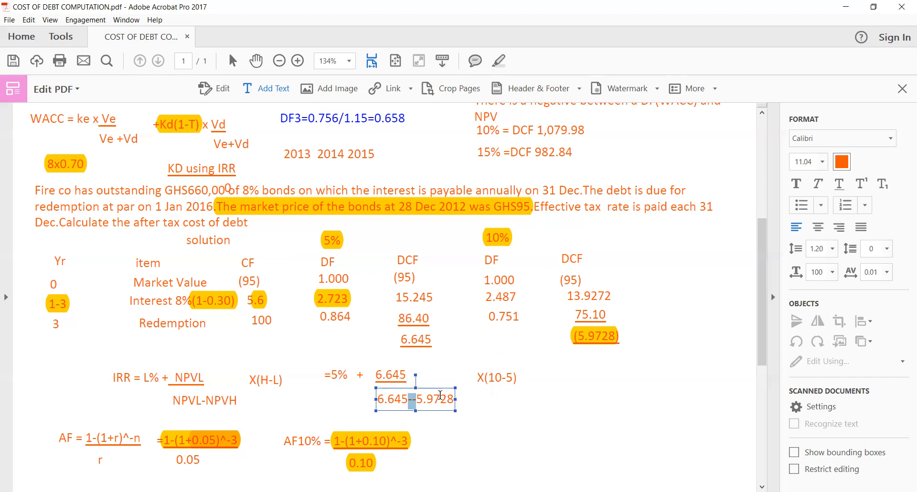
left_click(495, 377)
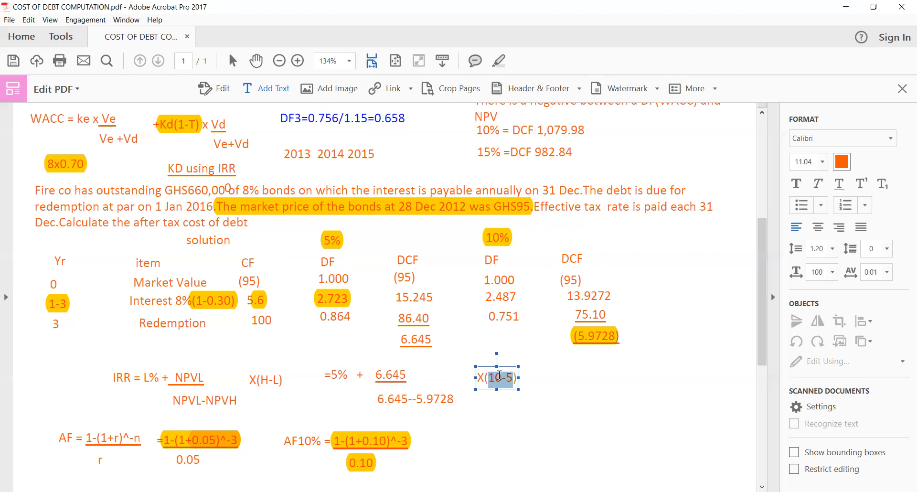
left_click(350, 376)
type("=")
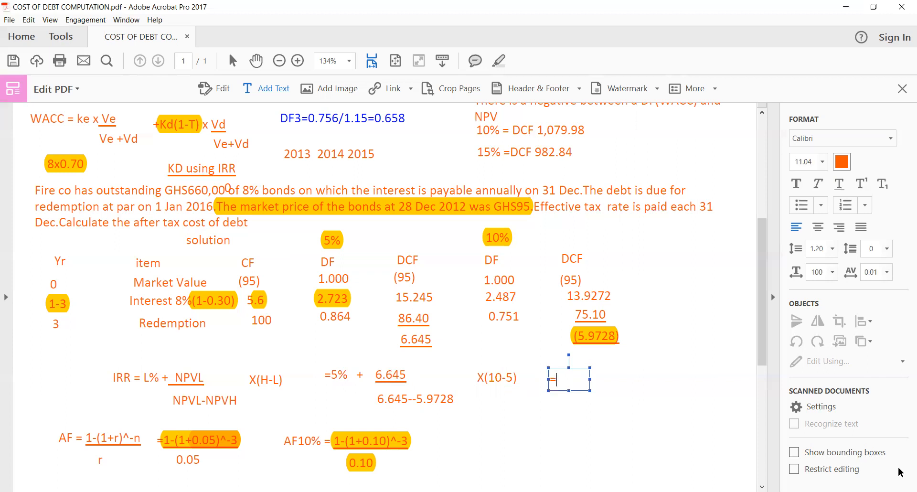
Enter the final result '=7.6%' at the end of the IRR calculation.
type("7.6%")
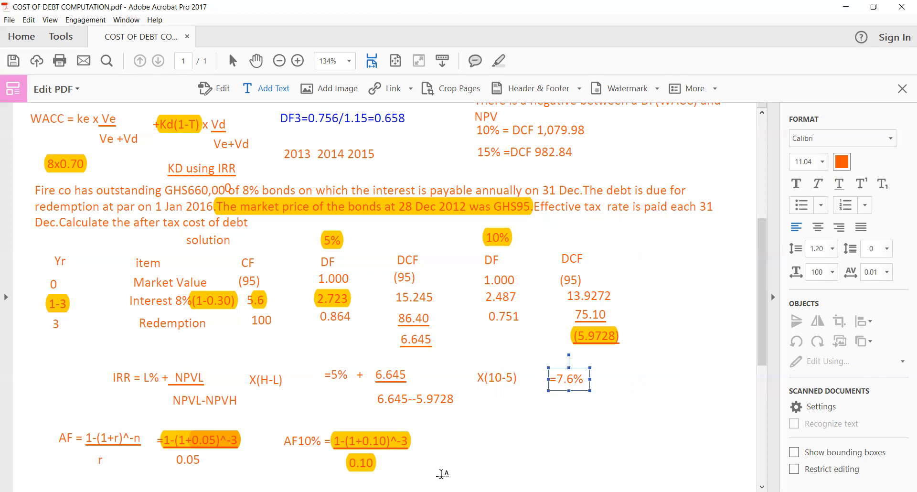
left_click(576, 380)
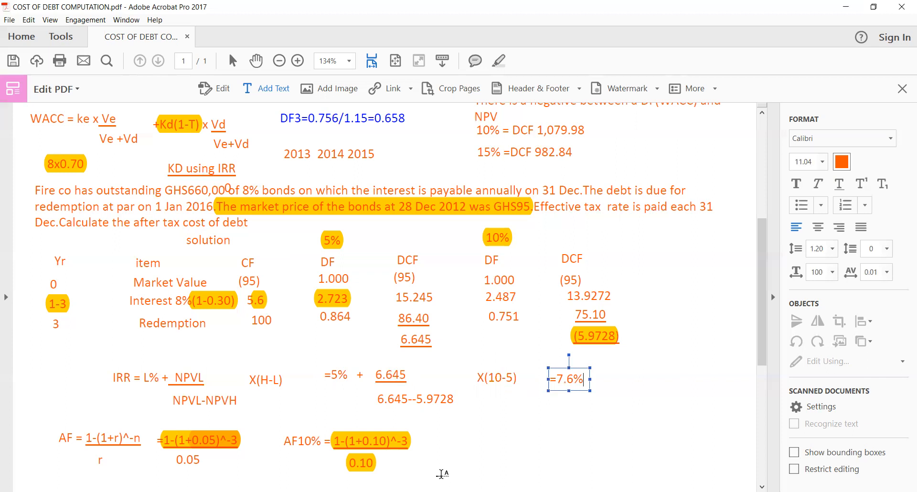